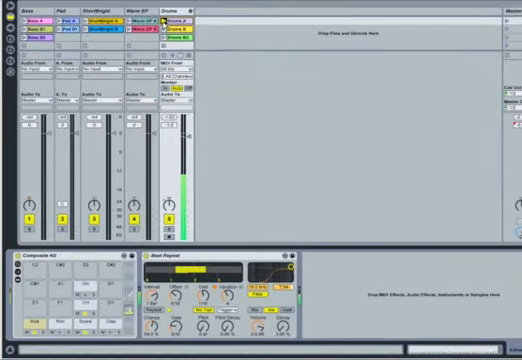
- Switch to Arrangement View to show the Bass, Pad, ShortBright, Warm EP and Drums clips, then open Help
scroll("down", 3)
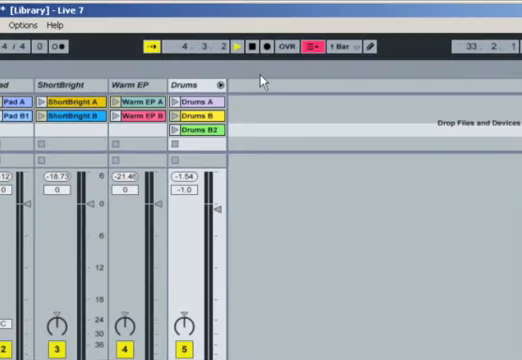
left_click(254, 48)
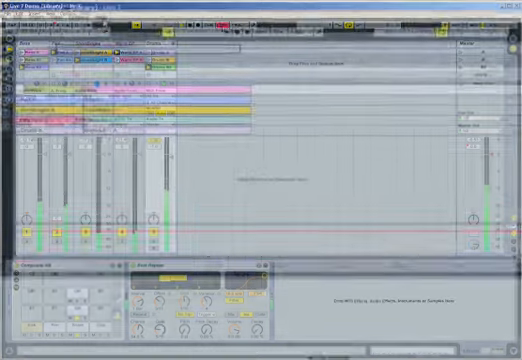
left_click(144, 11)
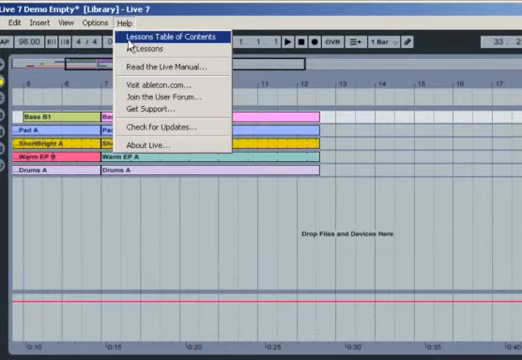